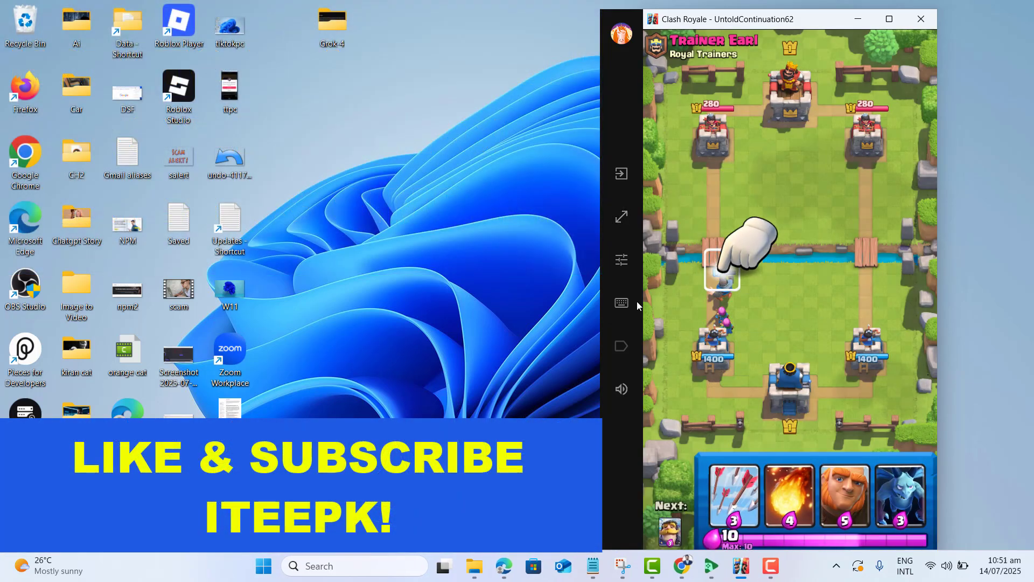
- Close the running Clash Royale game window
left_click(620, 259)
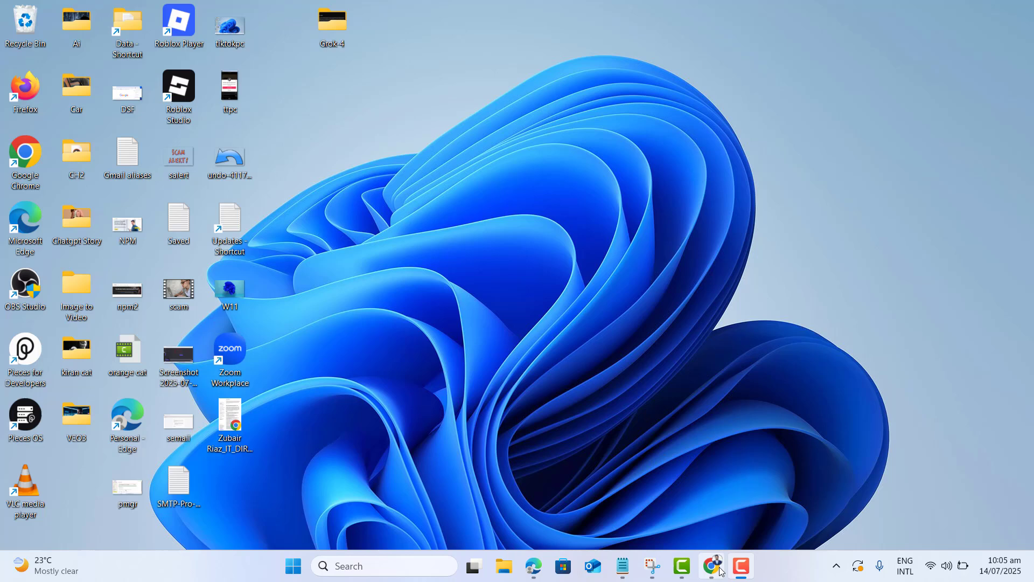
- Search Chrome for 'google play store pc' and download the Google Play Games installer
left_click(712, 565)
type("google p")
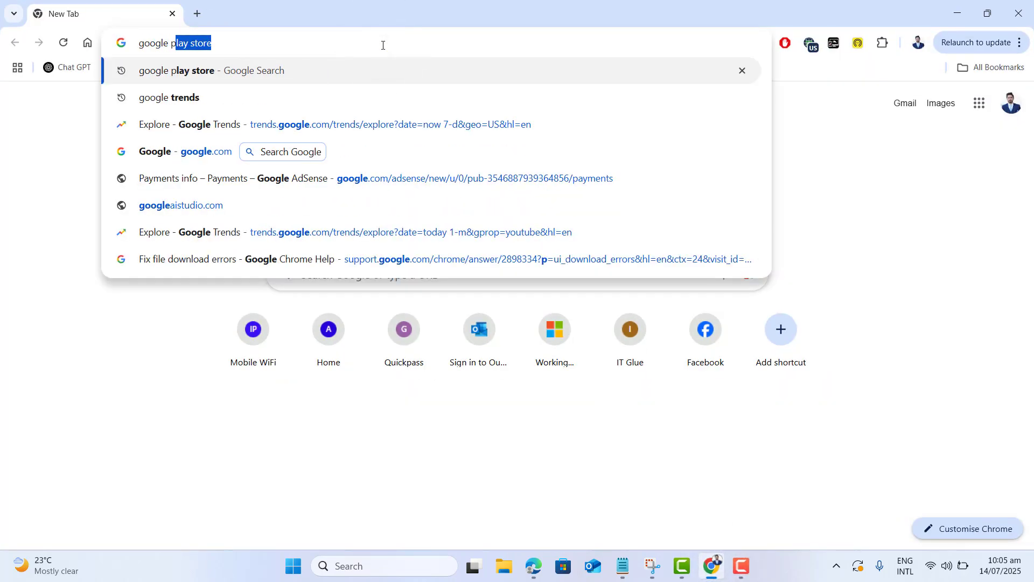
key("Enter")
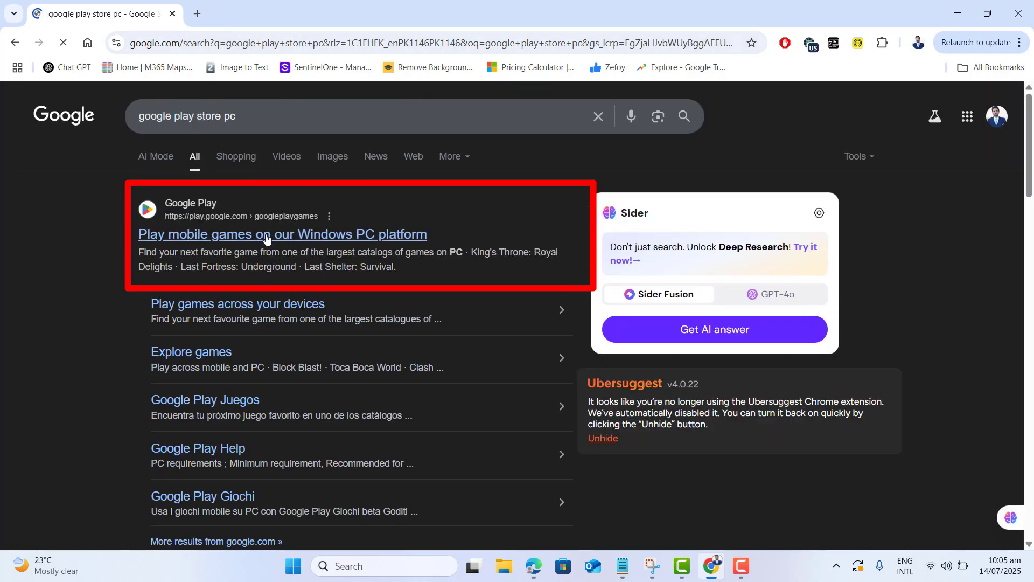
left_click(282, 235)
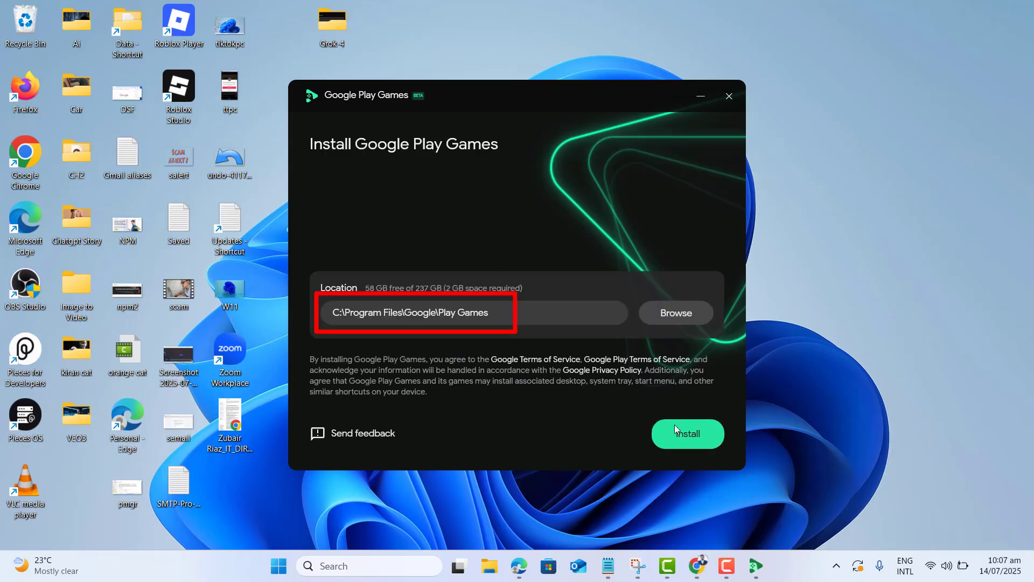
- Install Google Play Games to C:\Program Files\Google\Play Games
left_click(686, 433)
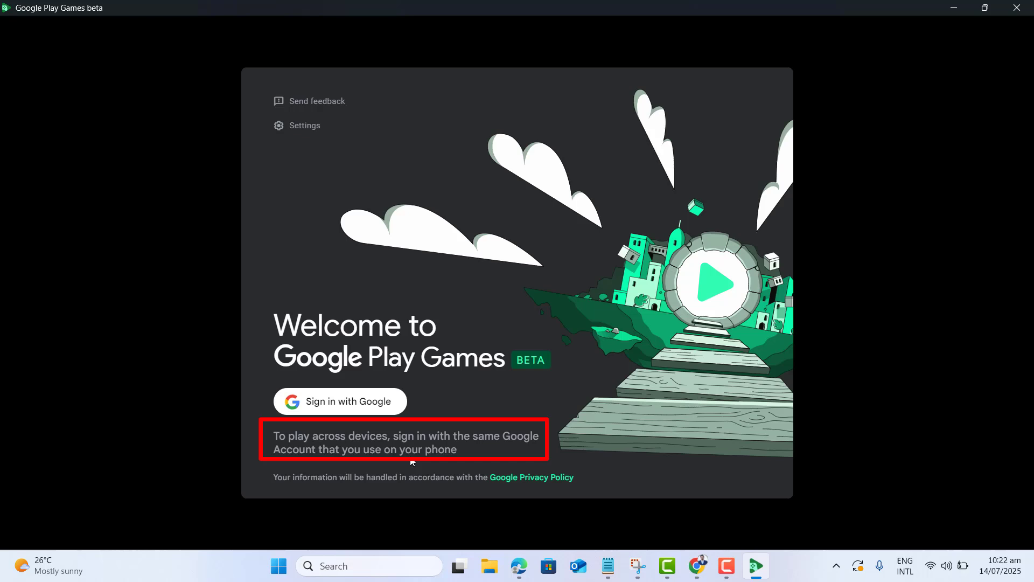
- Sign in to Google Play Games with your Google account through Chrome
left_click(340, 401)
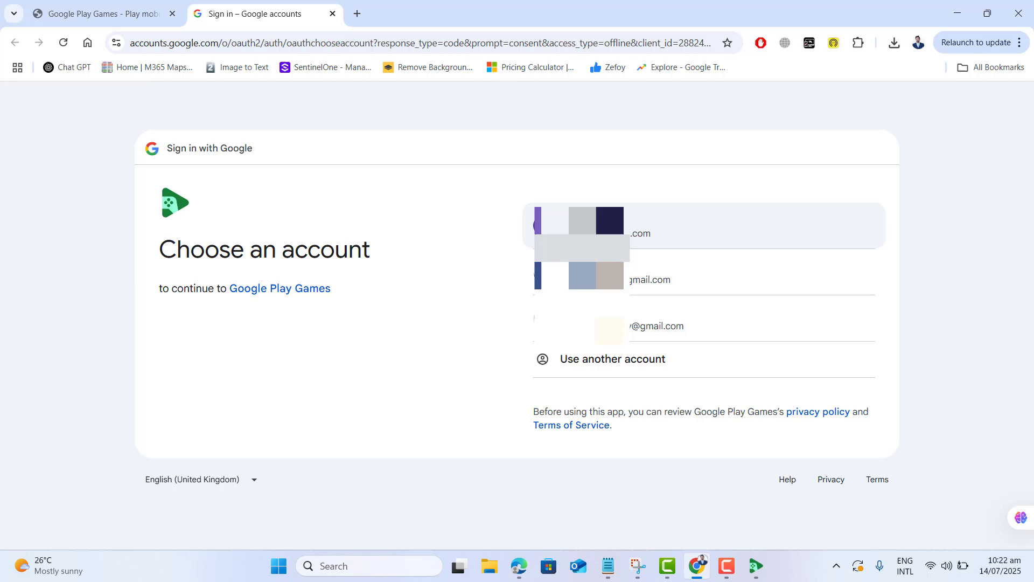
left_click(702, 226)
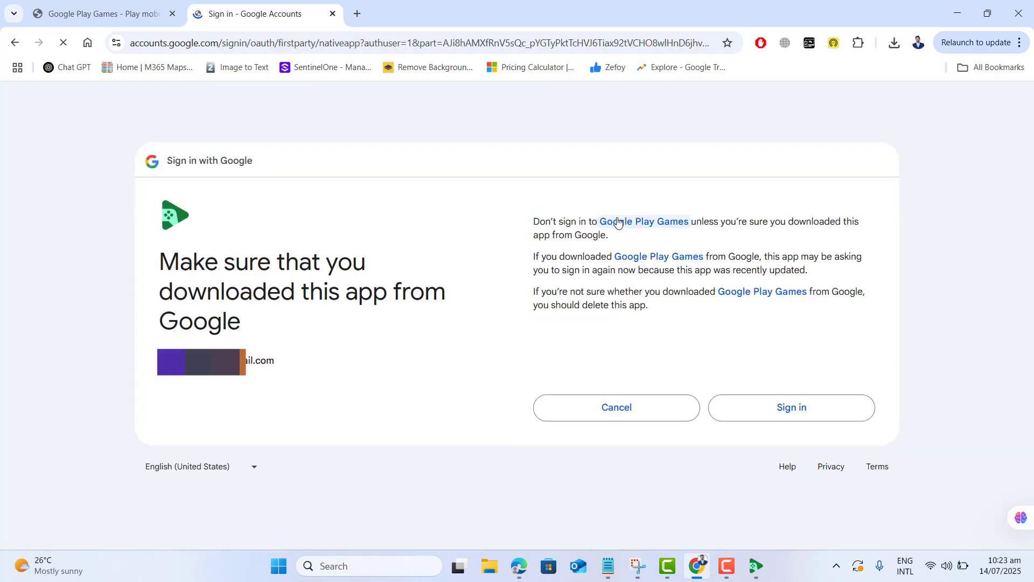
left_click(791, 407)
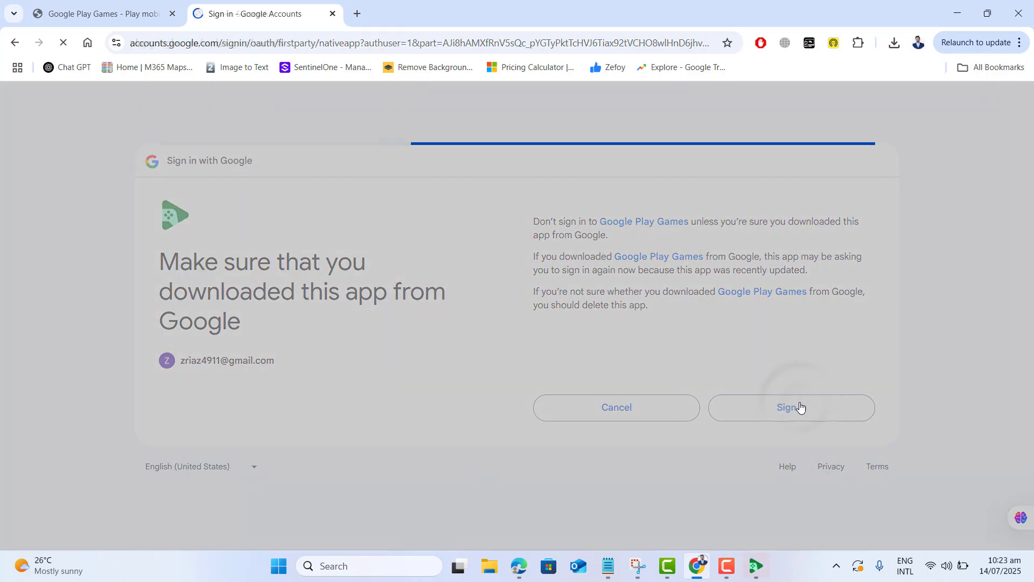
left_click(790, 407)
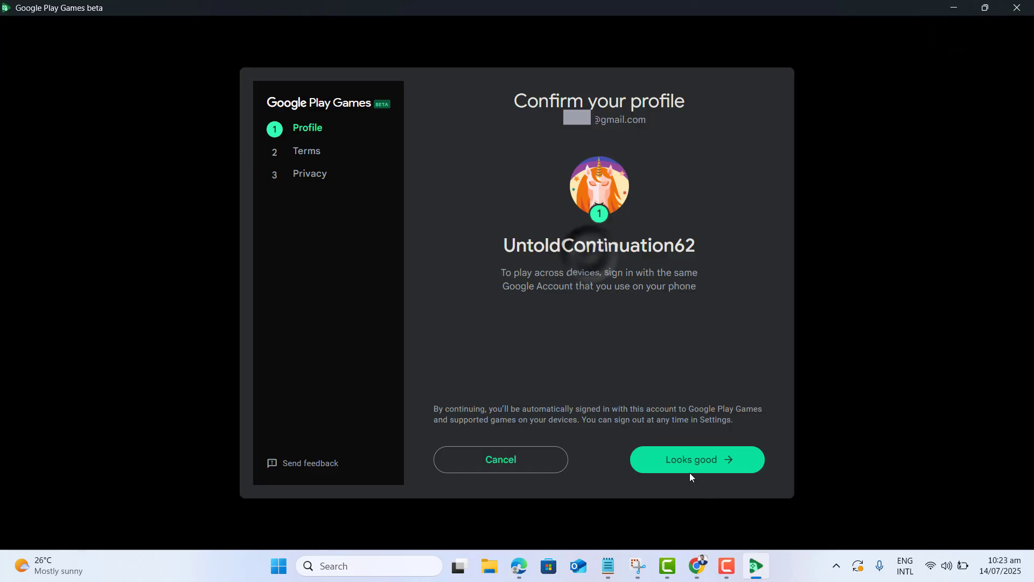
- Confirm the profile, accept the terms, and finish with the default privacy settings
left_click(697, 459)
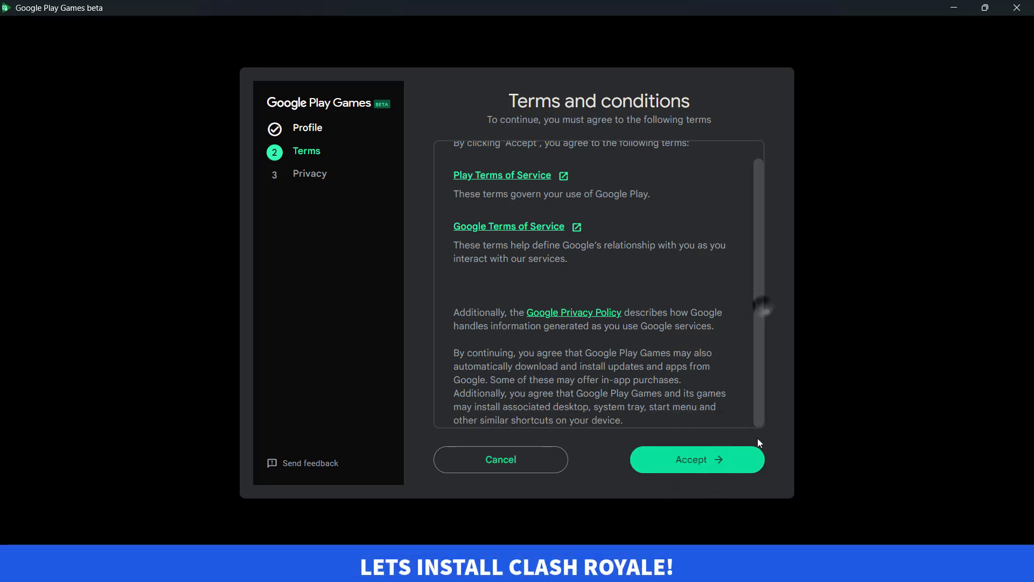
left_click(696, 459)
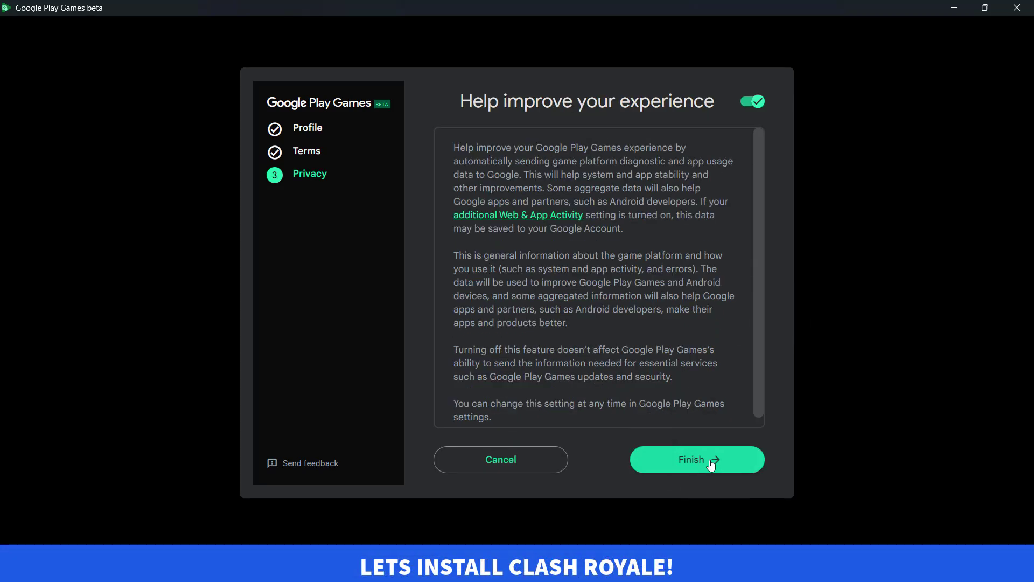
left_click(697, 459)
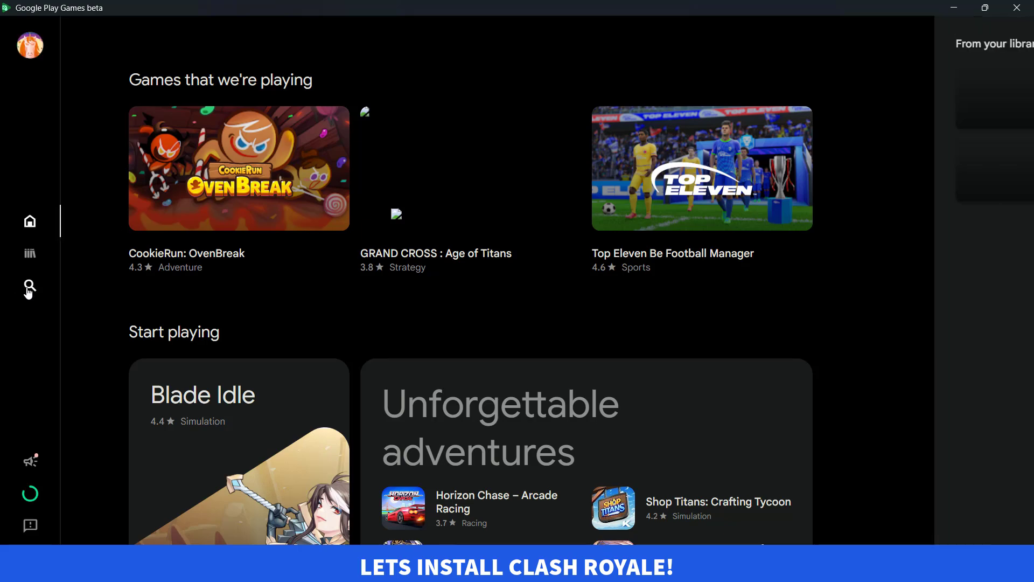
- Search Google Play Games for 'clash royale' and open its store page
left_click(30, 286)
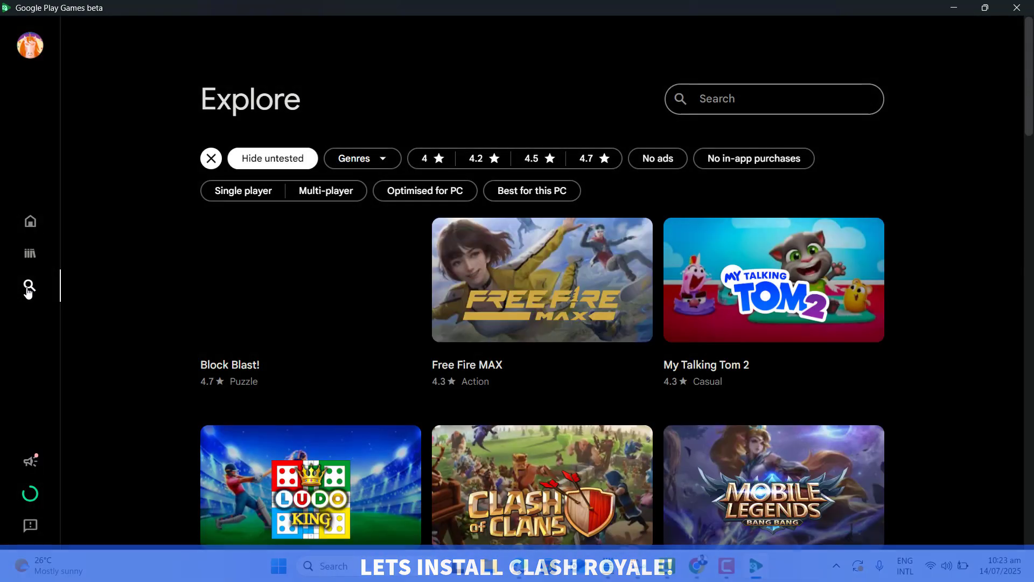
type("clash royale")
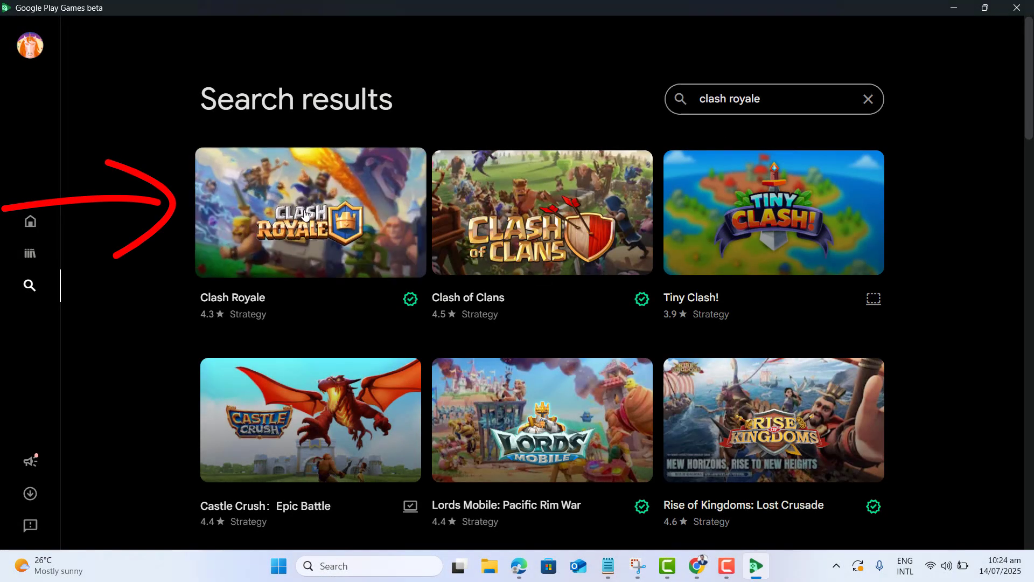
left_click(309, 212)
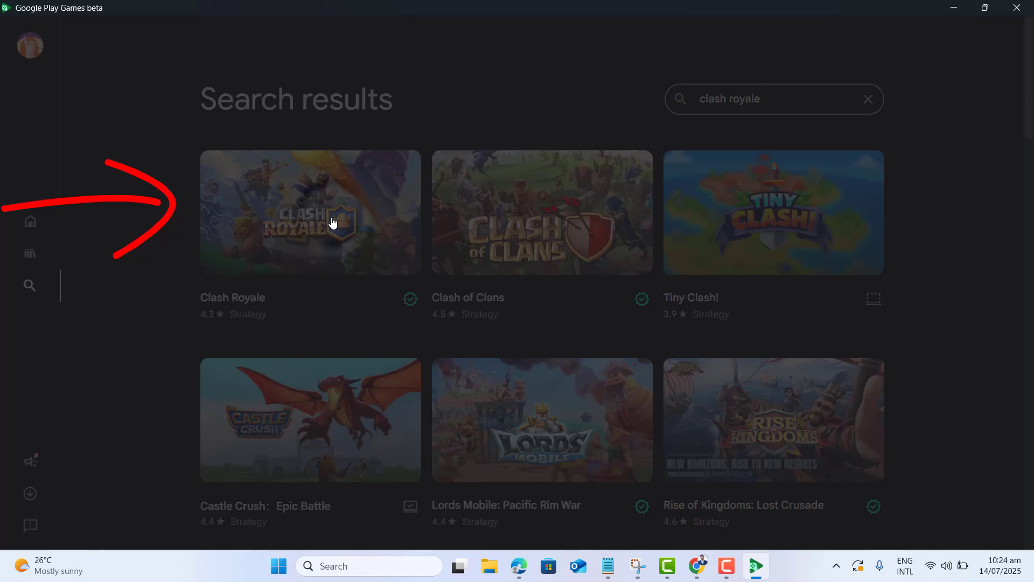
left_click(309, 211)
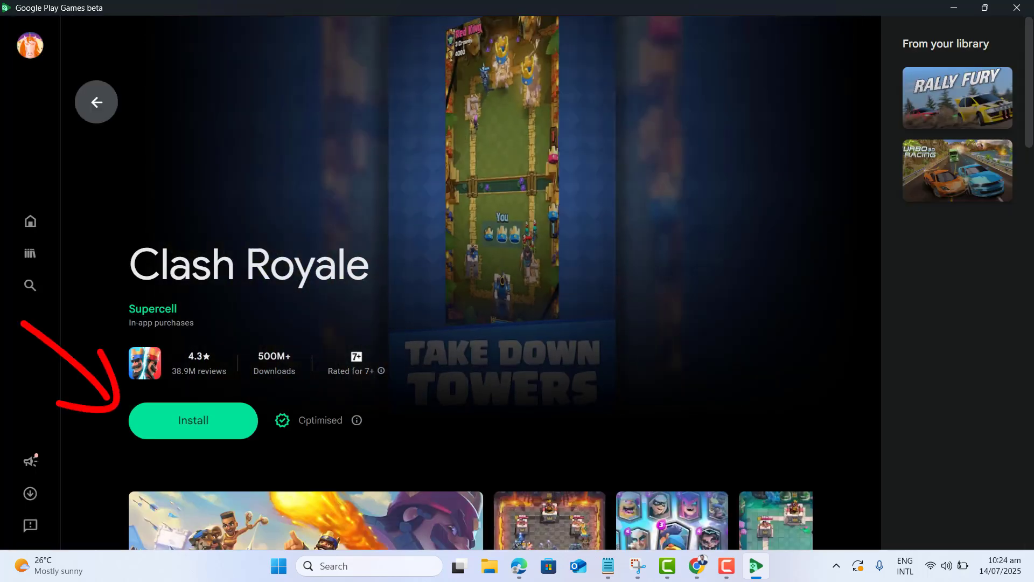
- Install Clash Royale from its store page, then launch it with Play
left_click(193, 420)
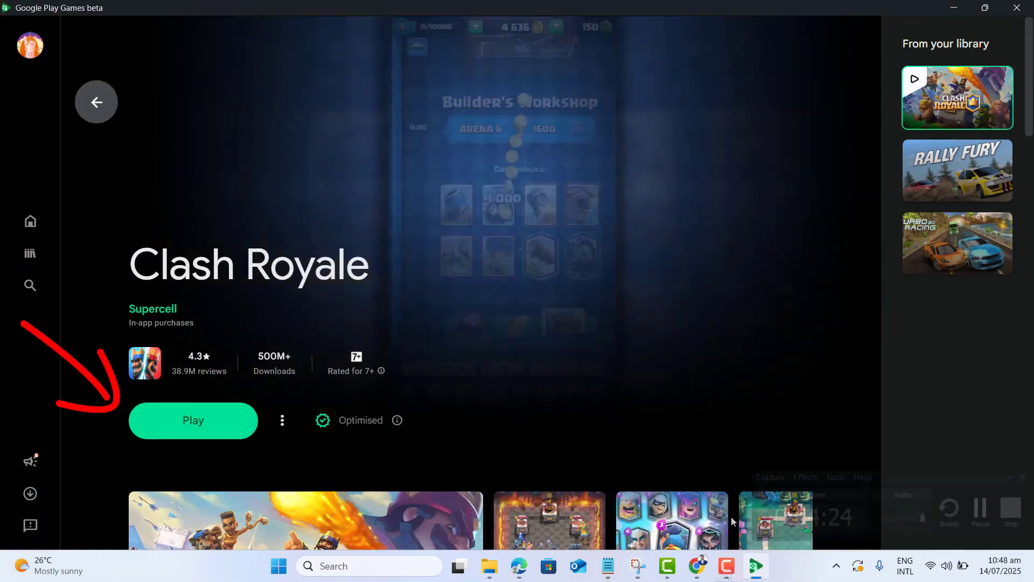
left_click(193, 420)
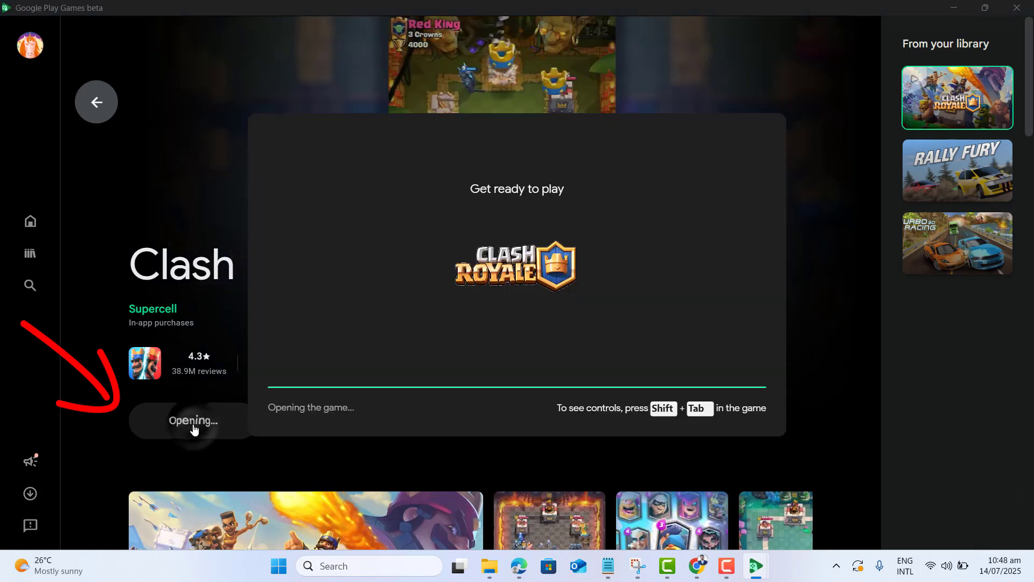